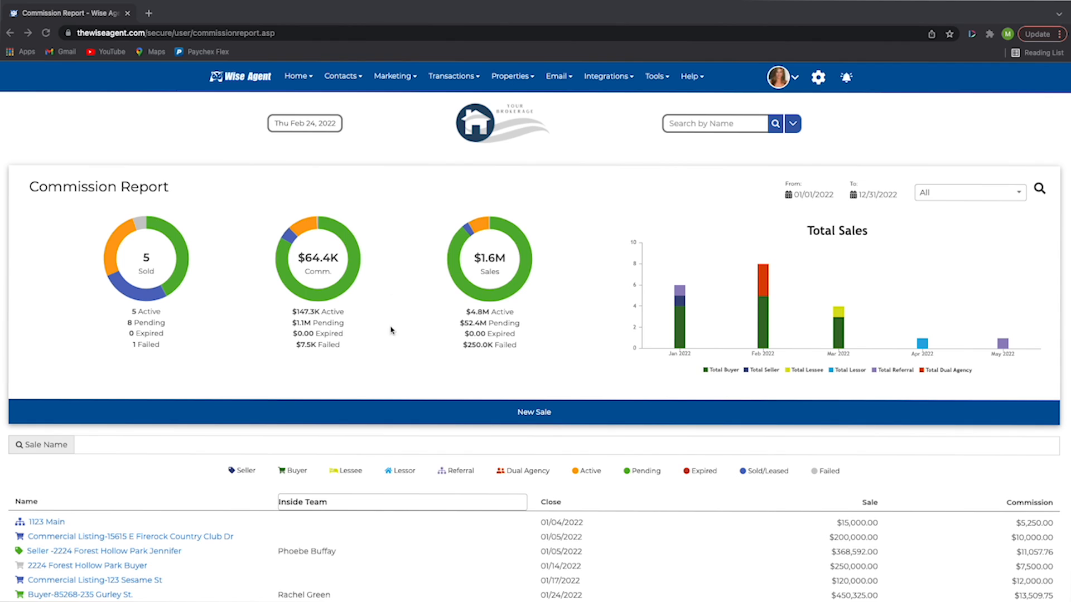
{"action": "mouse_move", "coordinate": [674, 428]}
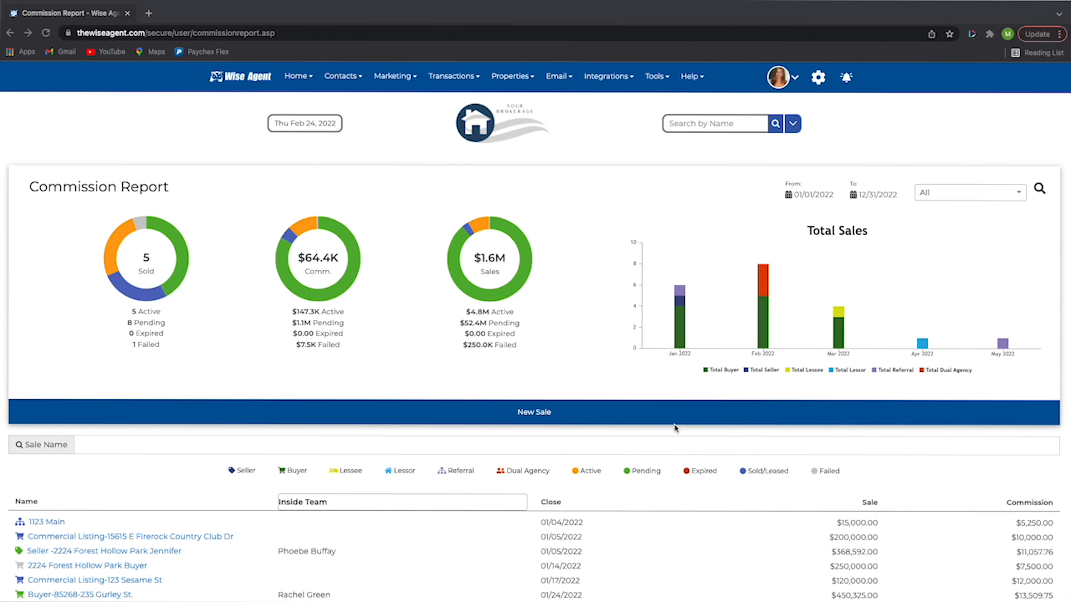
{"action": "mouse_move", "coordinate": [468, 482]}
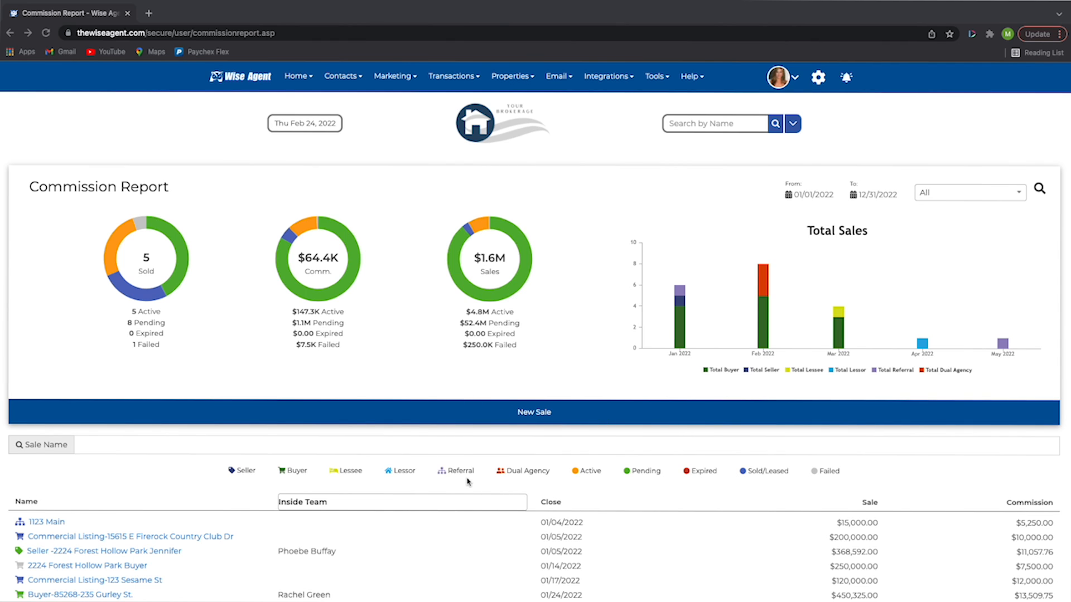
- Start a new sale record from the Commission Report page
{"action": "scroll", "scroll_direction": "down", "scroll_amount": 3}
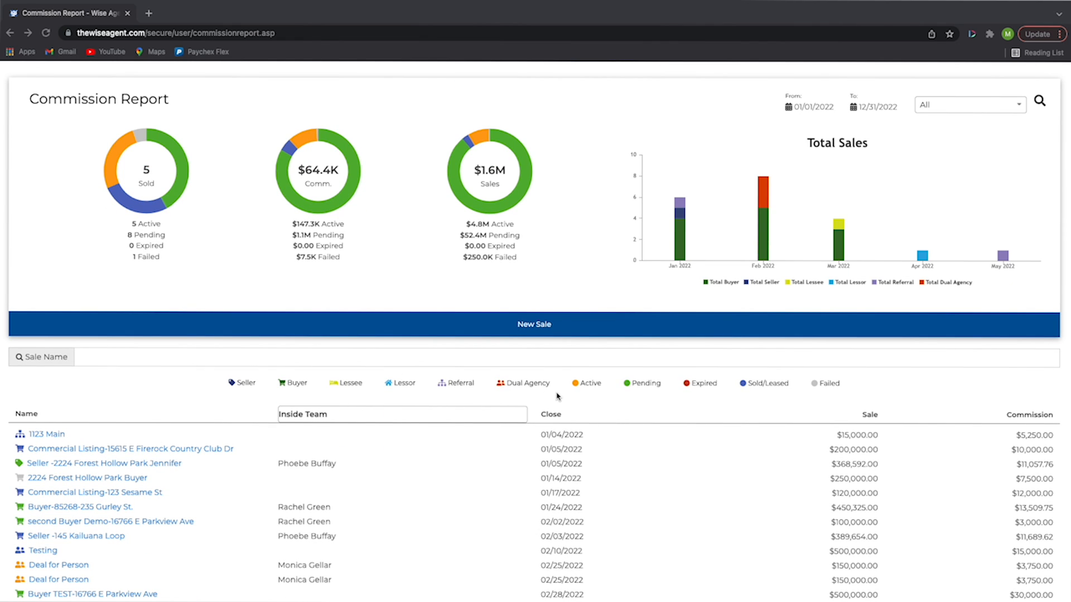
{"action": "mouse_move", "coordinate": [748, 391]}
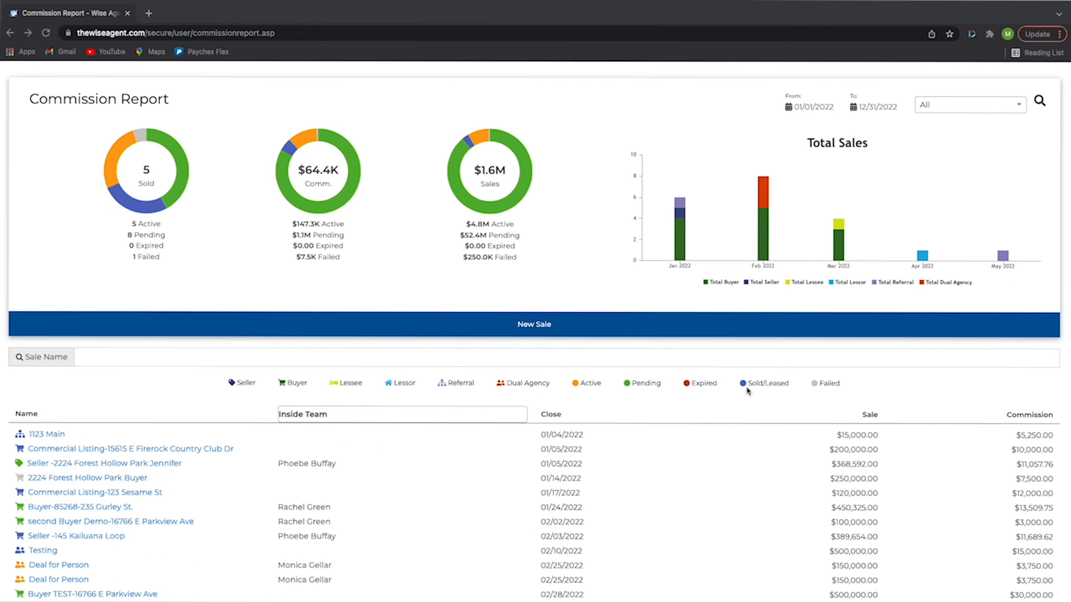
{"action": "scroll", "scroll_direction": "down", "scroll_amount": 3}
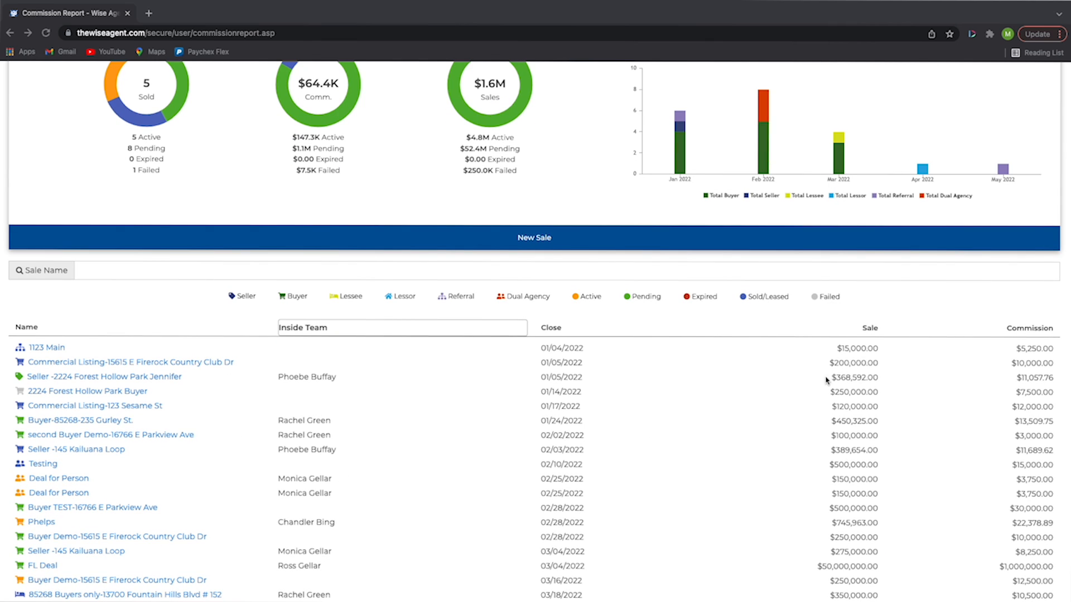
{"action": "mouse_move", "coordinate": [1027, 568]}
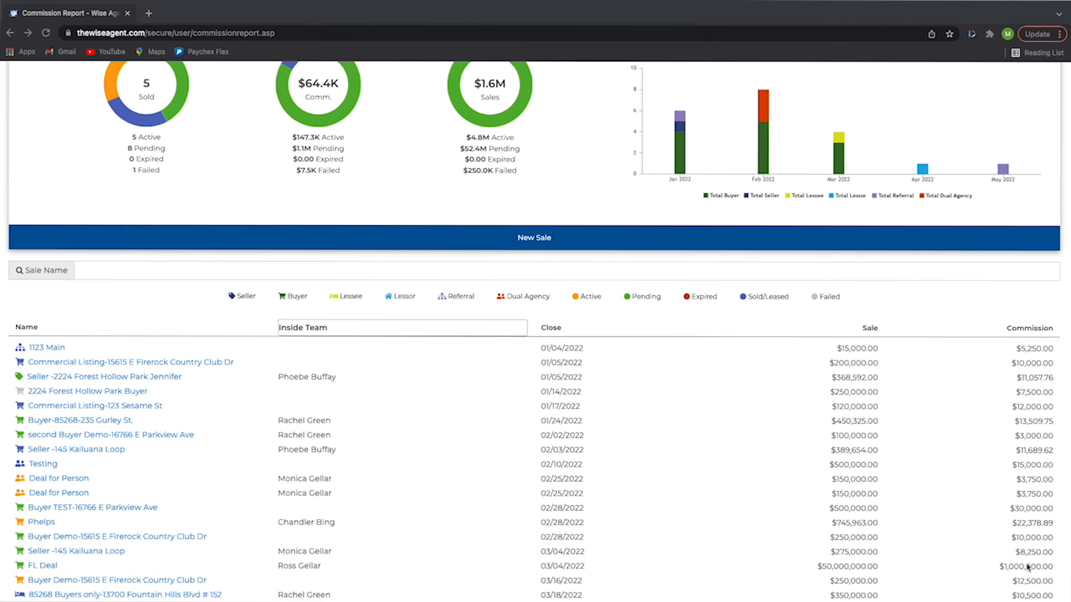
{"action": "mouse_move", "coordinate": [519, 533]}
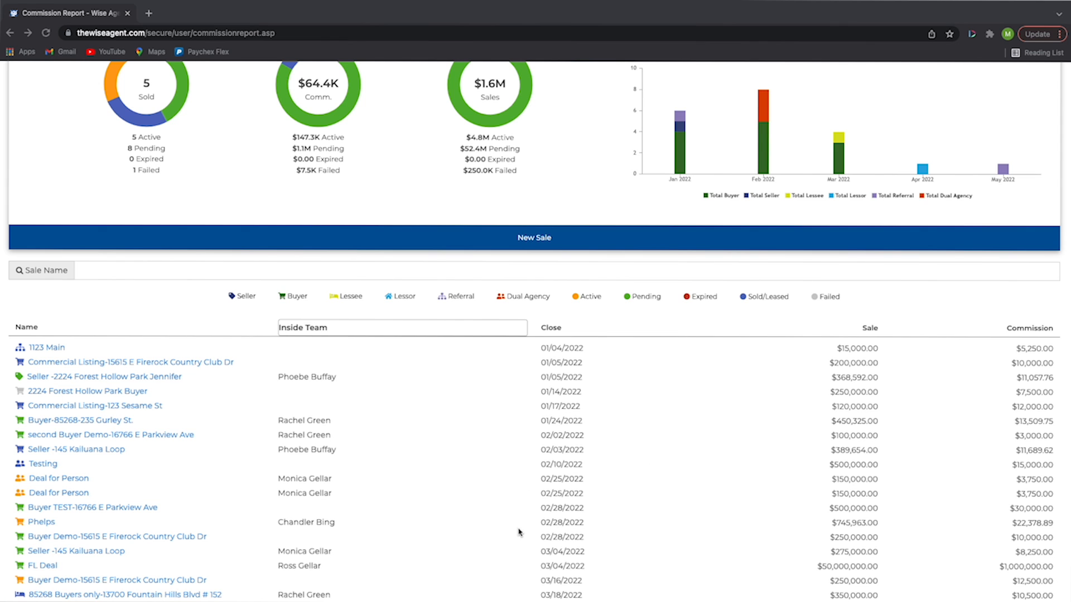
{"action": "scroll", "scroll_direction": "up", "scroll_amount": 3}
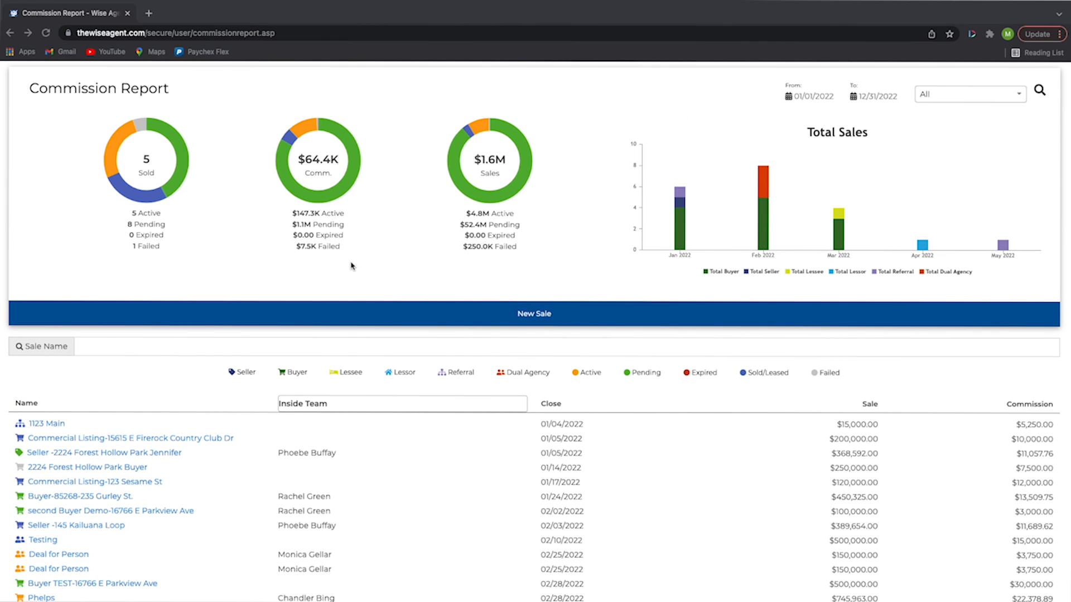
{"action": "mouse_move", "coordinate": [663, 376]}
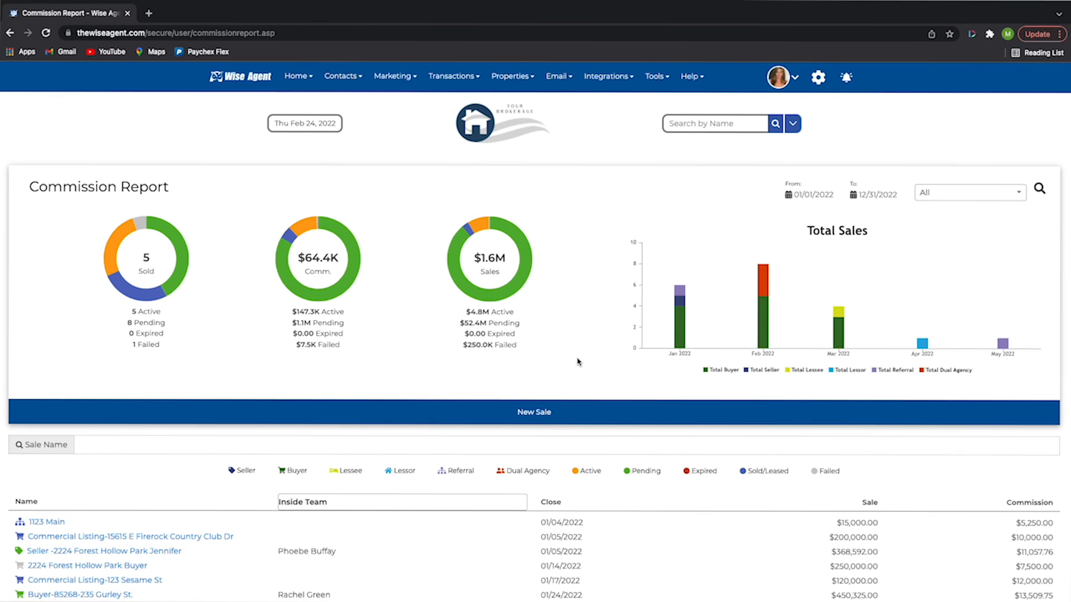
{"action": "left_click", "coordinate": [533, 412]}
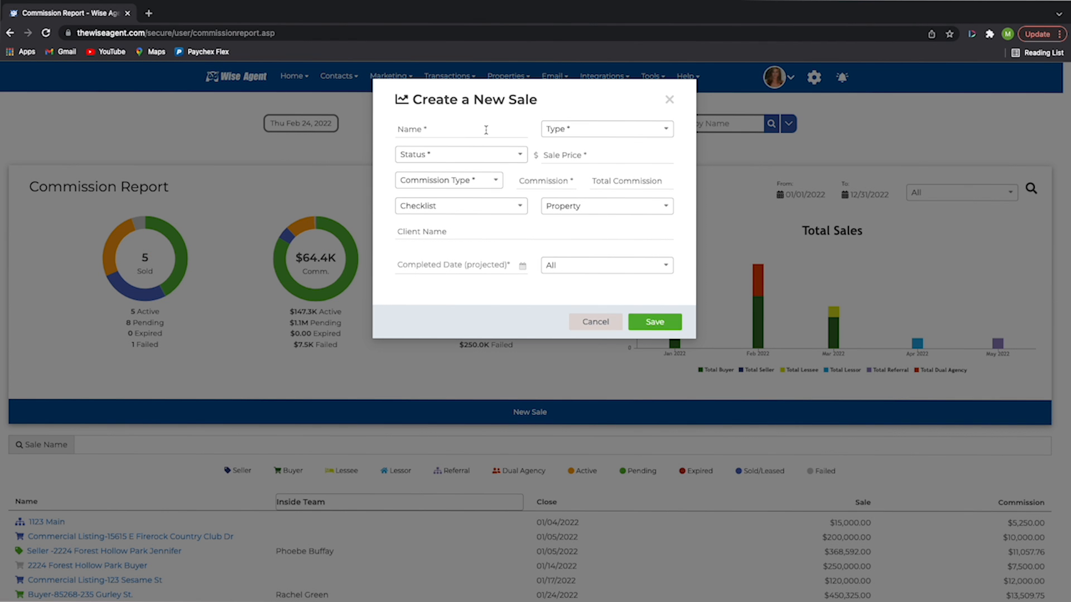
- Explore the Name, Property and Completed Date fields, then choose Ross Gellar as team member
{"action": "left_click", "coordinate": [603, 129]}
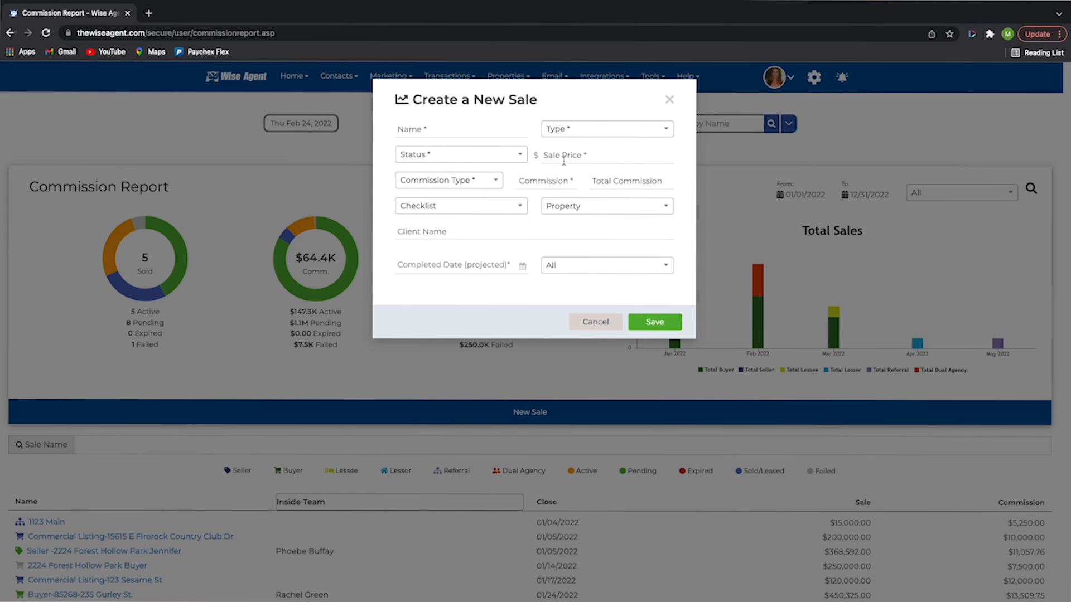
{"action": "left_click", "coordinate": [604, 205]}
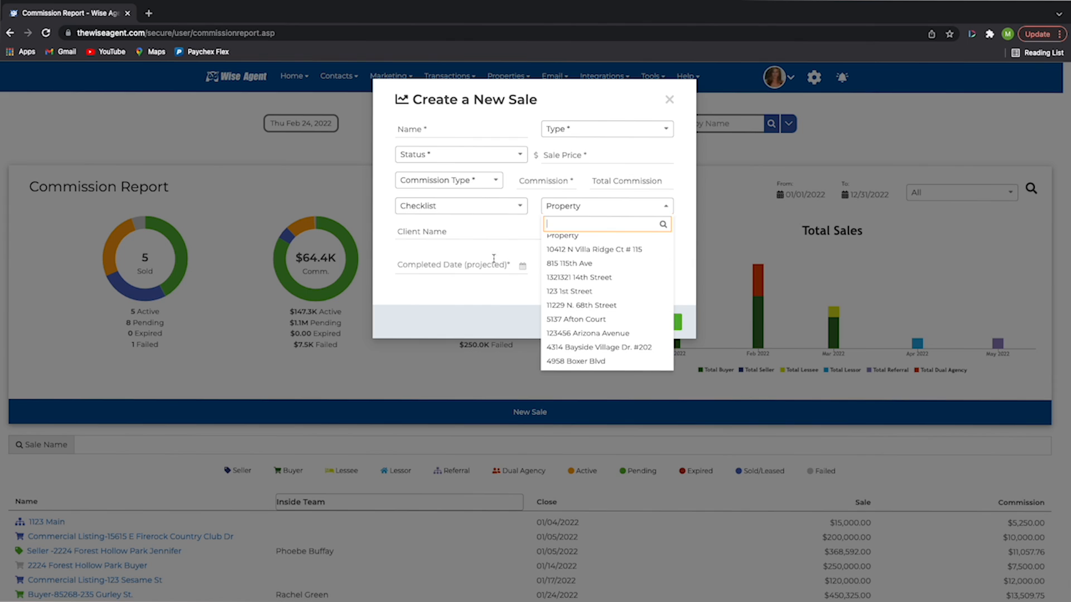
{"action": "left_click", "coordinate": [454, 264]}
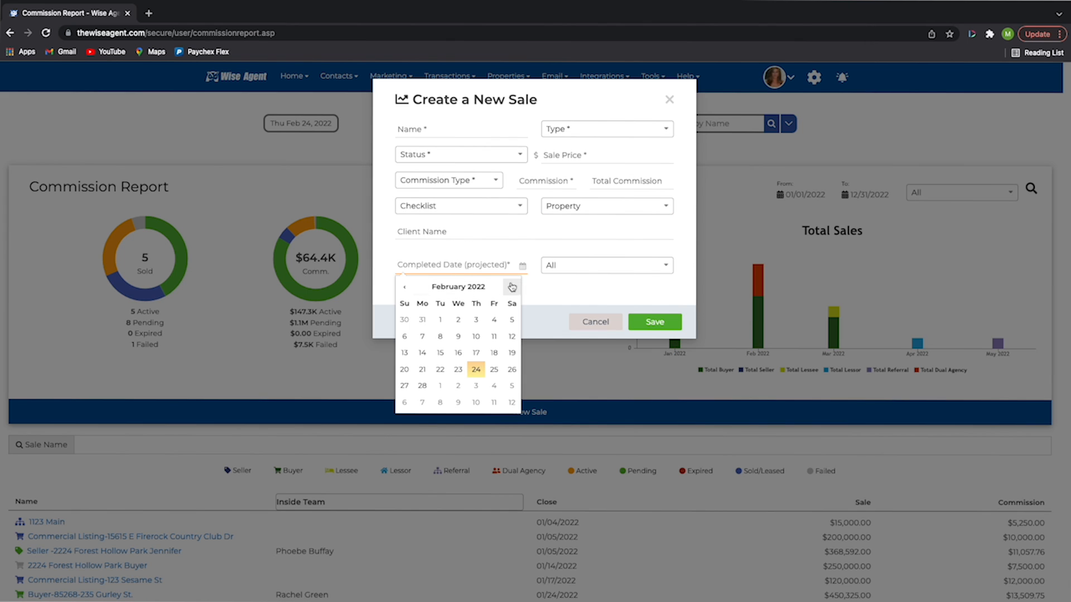
{"action": "left_click", "coordinate": [605, 266]}
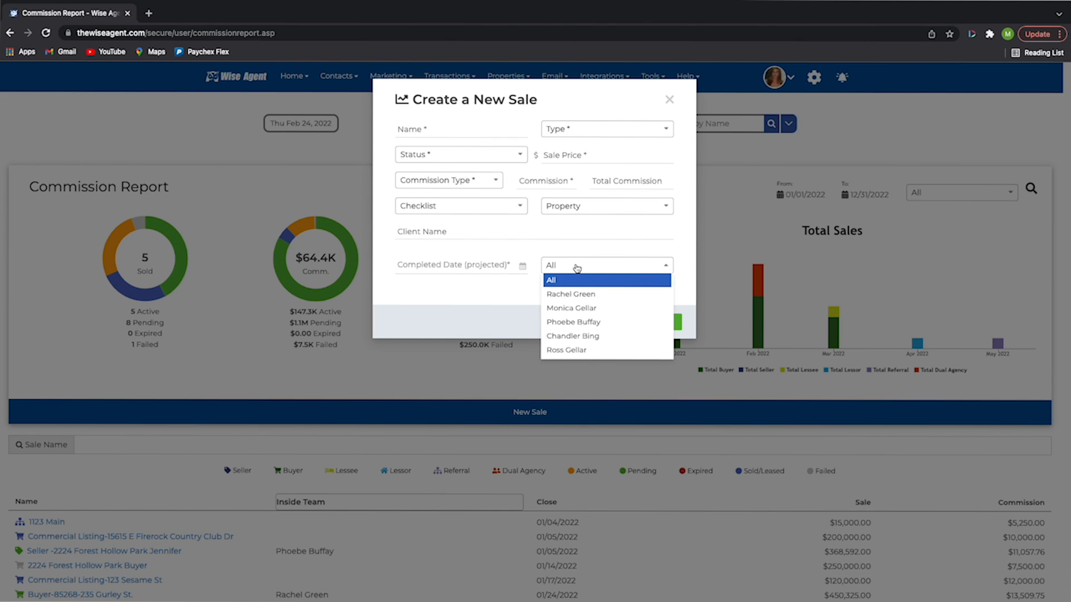
{"action": "mouse_move", "coordinate": [569, 349]}
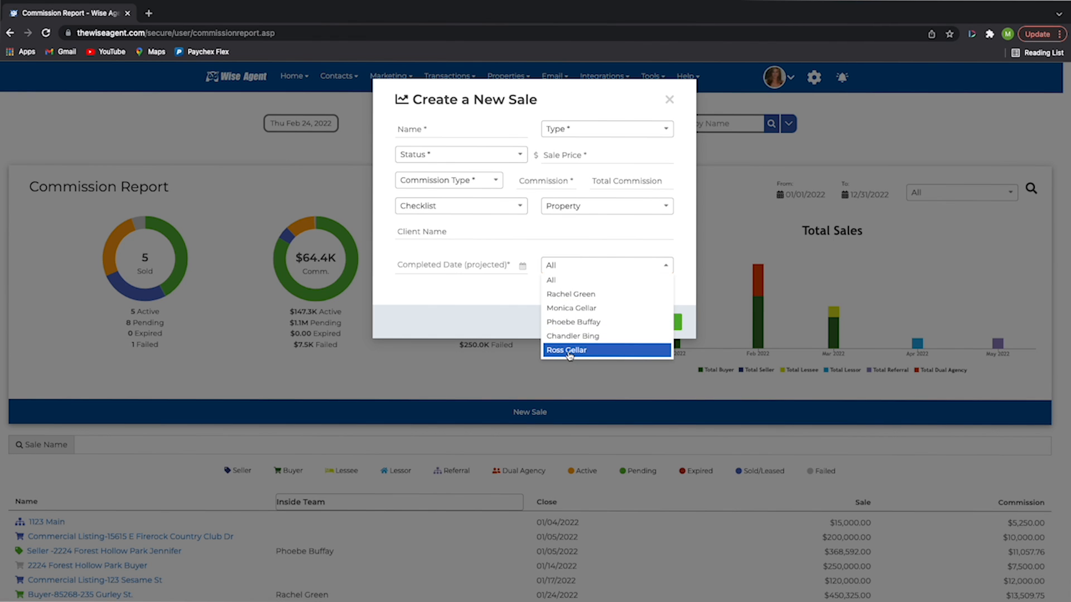